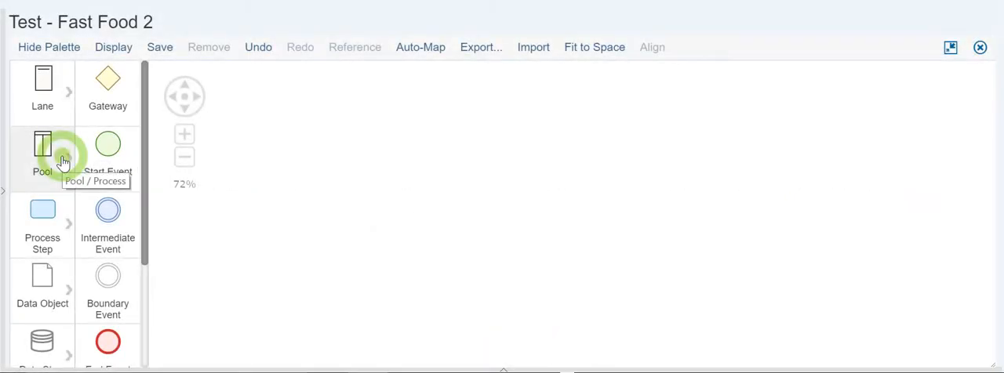
- Search the documented processes for 'test' to list candidate pools
left_click(42, 149)
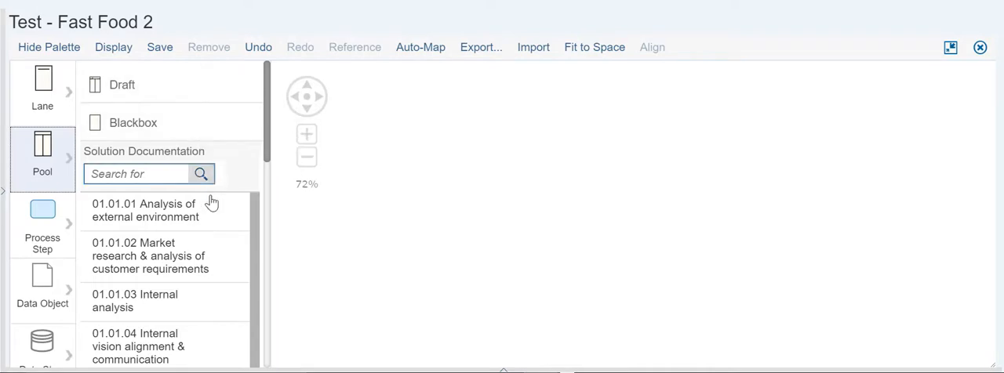
mouse_move(200, 251)
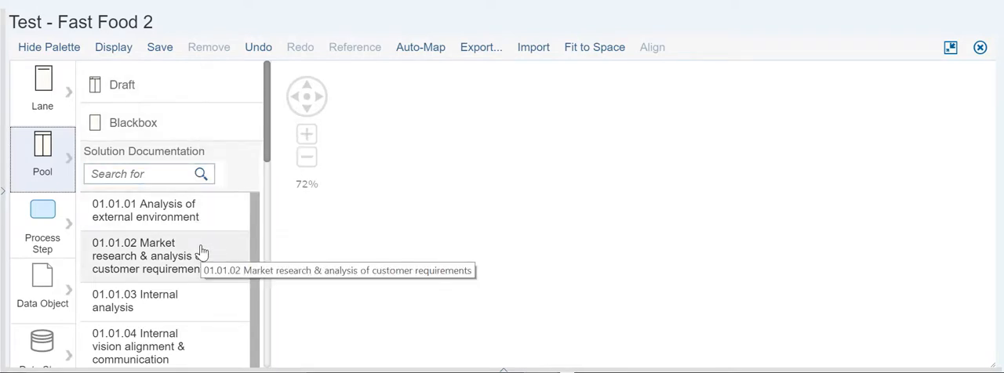
left_click(148, 174)
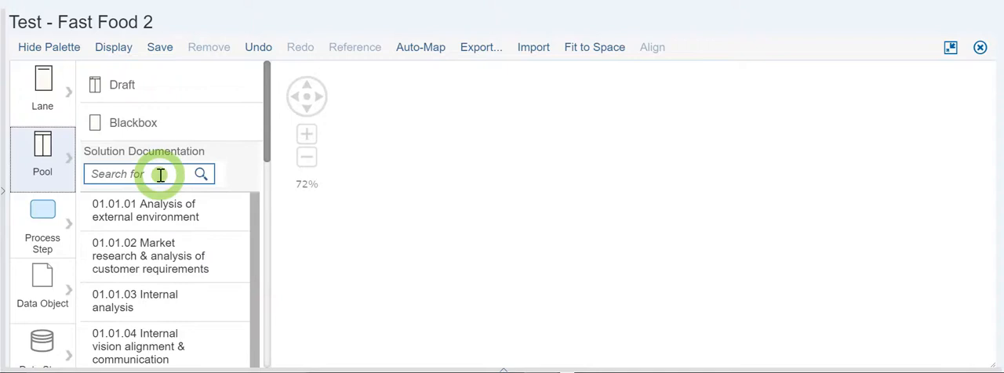
type("test")
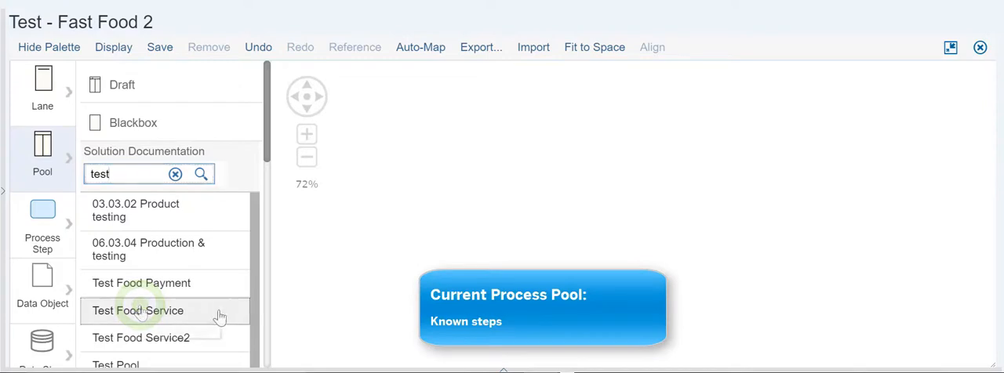
- Drop the Test Food Service pool onto the canvas and select the order entry step
left_click(137, 311)
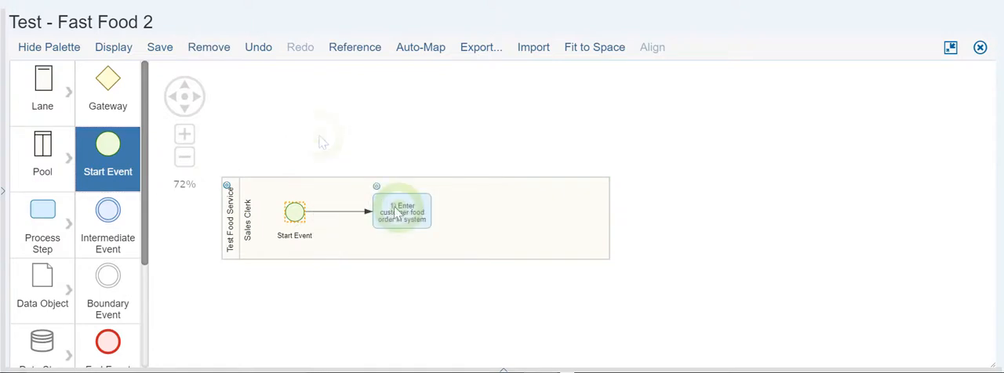
left_click(401, 212)
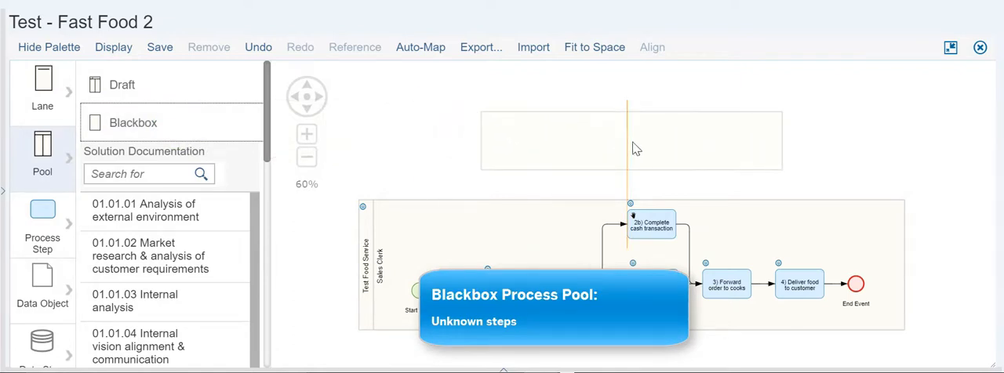
- Place a blackbox pool above Test Food Service and name it 'Customer'
left_click(632, 142)
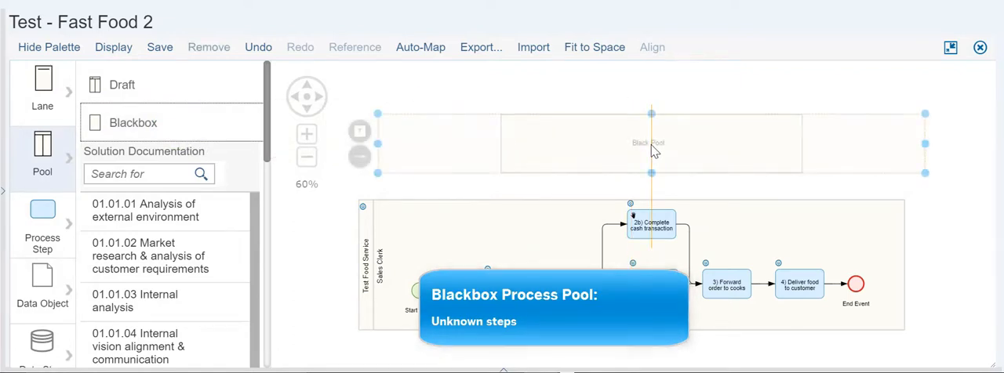
type("Cu")
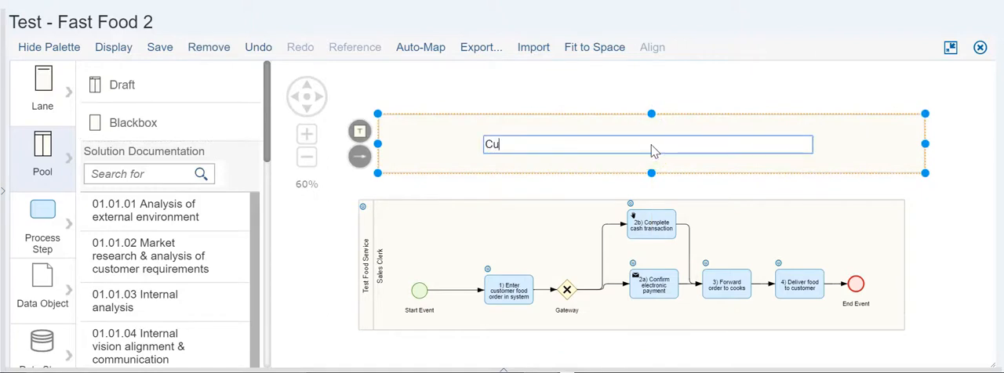
type("Customer")
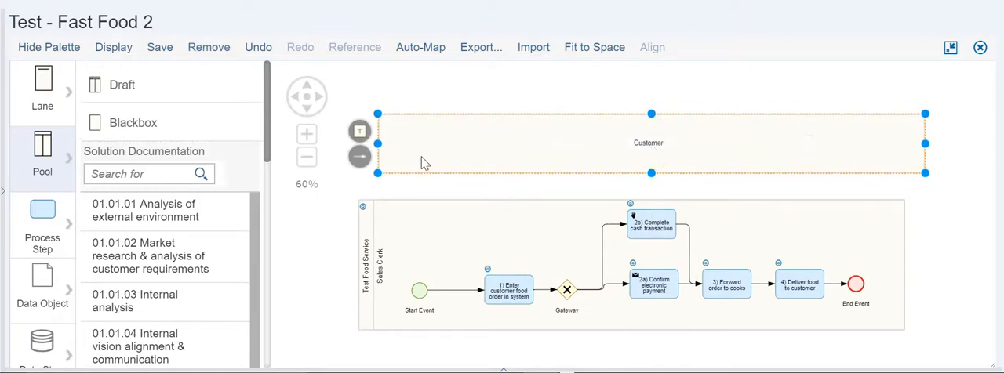
left_click(359, 157)
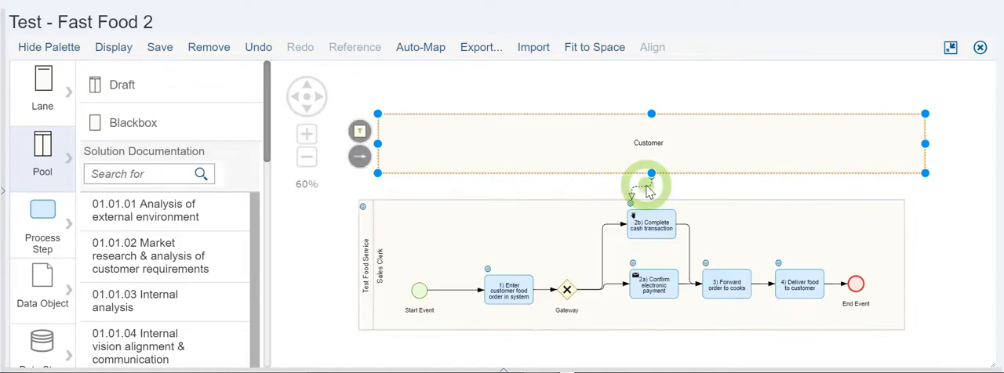
type("Pa")
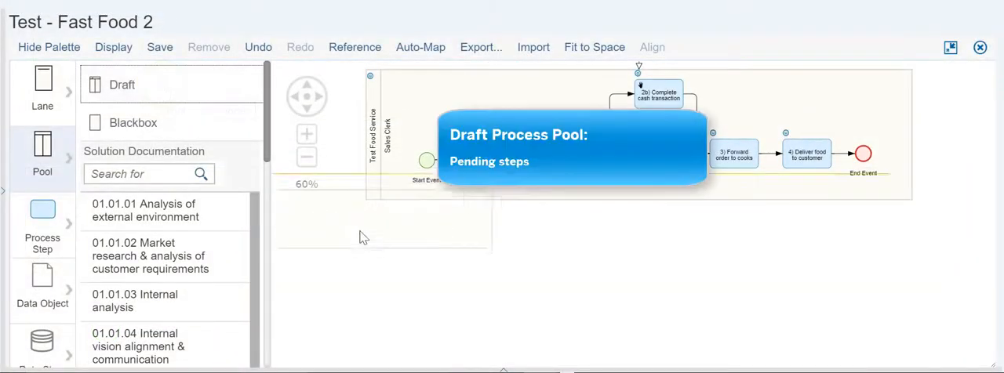
- Place a draft pool below the Test Food Service pool
type("Fi")
type("test")
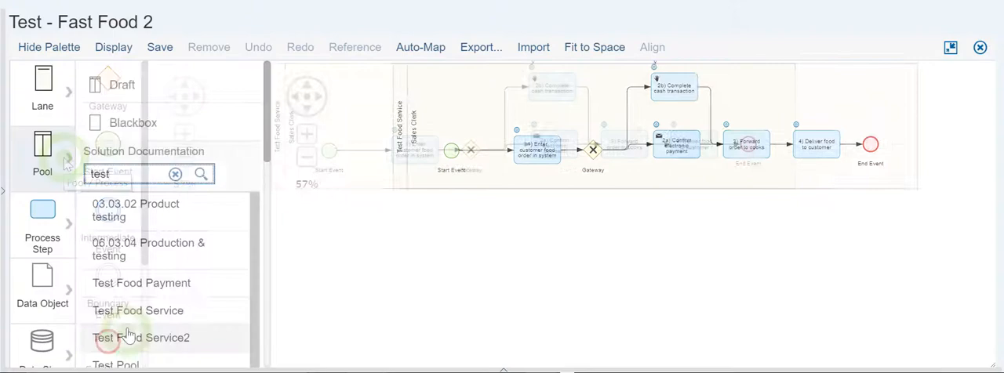
- Add Test Food Service2 and link '3) Forward order' to the freezer step
left_click(140, 338)
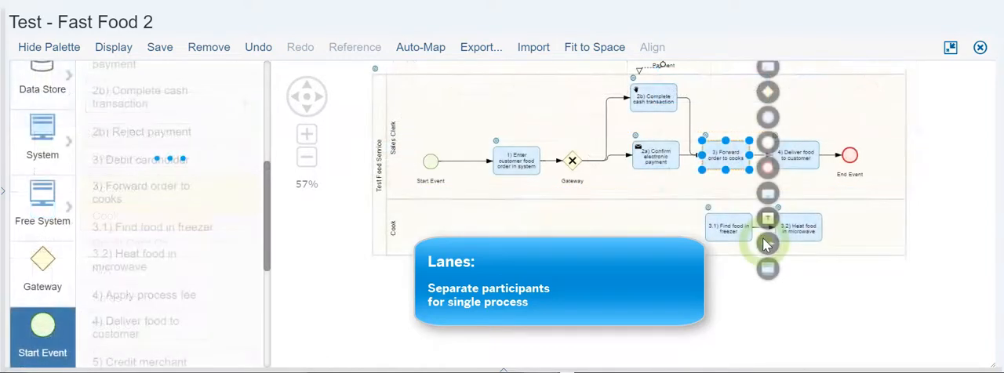
left_click(728, 227)
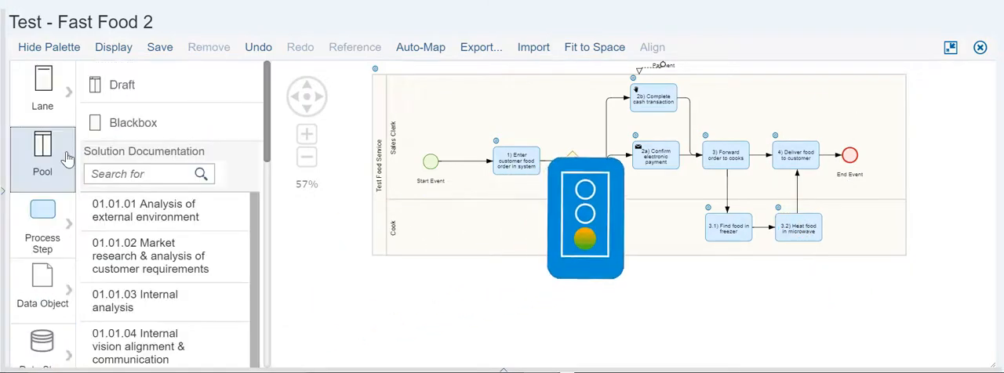
- Search 'test' and add the Test Food Payment pool below
type("test")
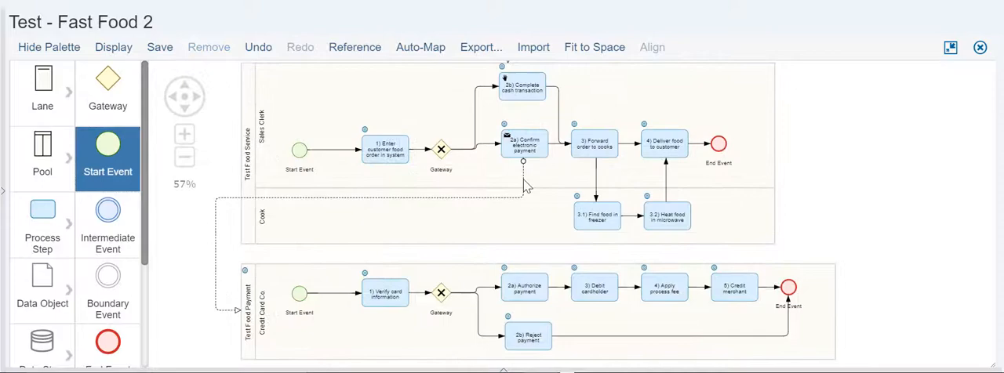
mouse_move(895, 212)
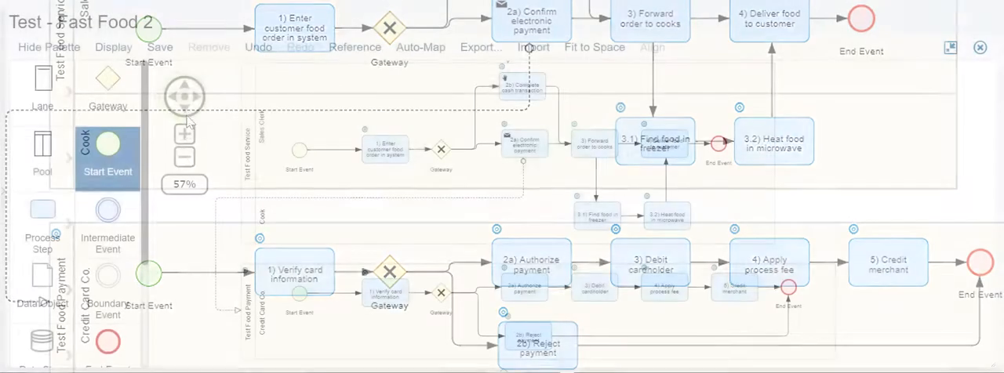
- Zoom out to 45% to see all three pools at once
left_click(184, 156)
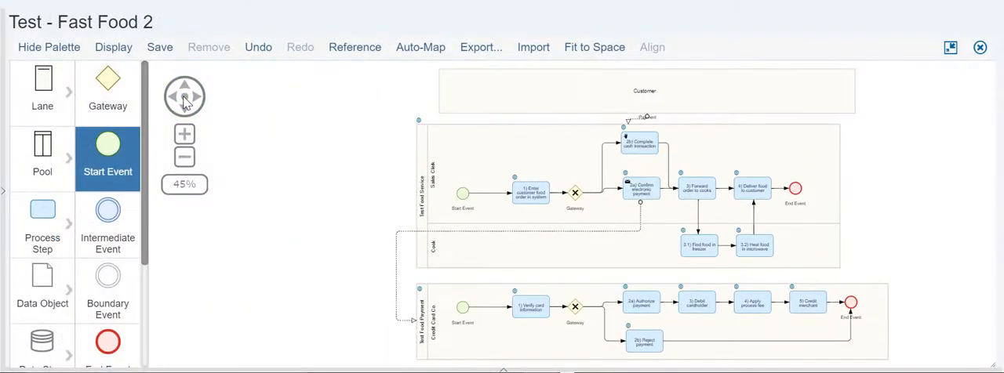